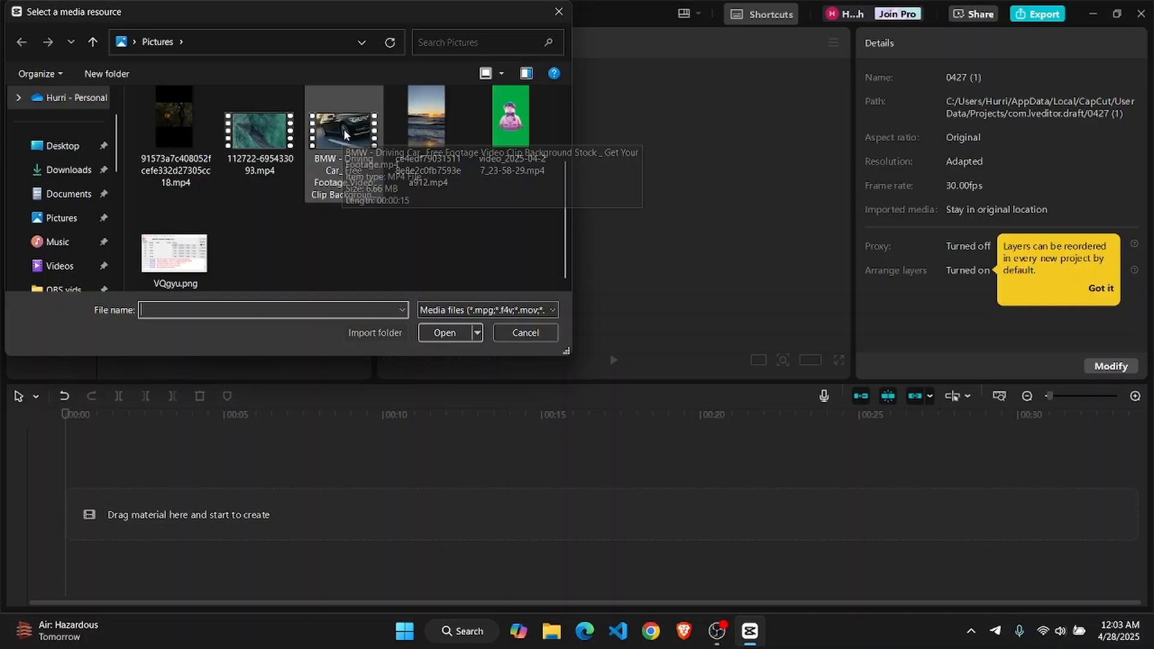
Step: Import the BMW car footage and layer it on the track above the ocean clip
{"action": "left_click", "coordinate": [443, 333]}
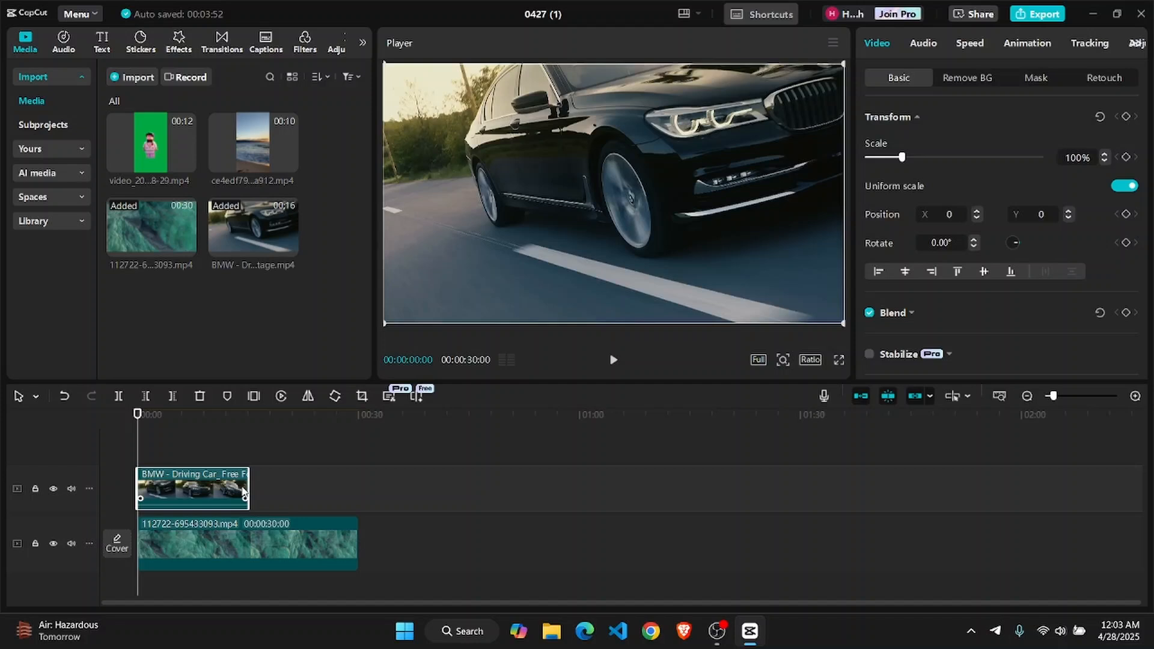
Step: Trim the ocean clip's end to match the BMW footage, about 15 seconds total
{"action": "left_click", "coordinate": [192, 545]}
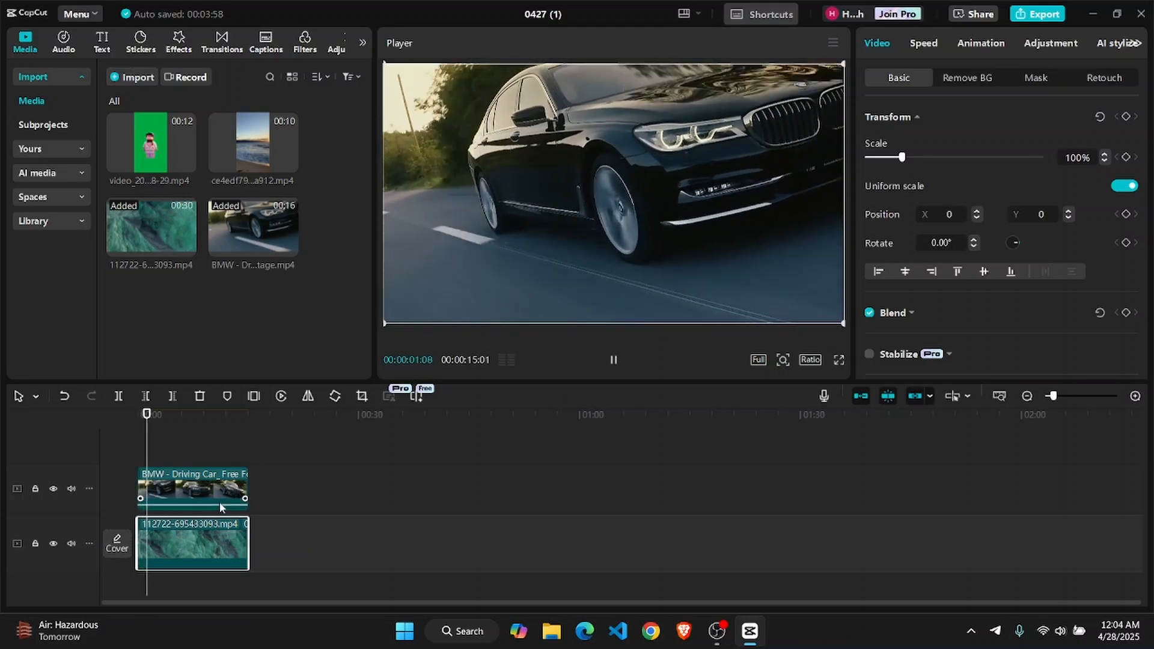
Step: Apply a slanted Split mask to the BMW clip so the ocean shows on the right
{"action": "left_click", "coordinate": [1036, 77]}
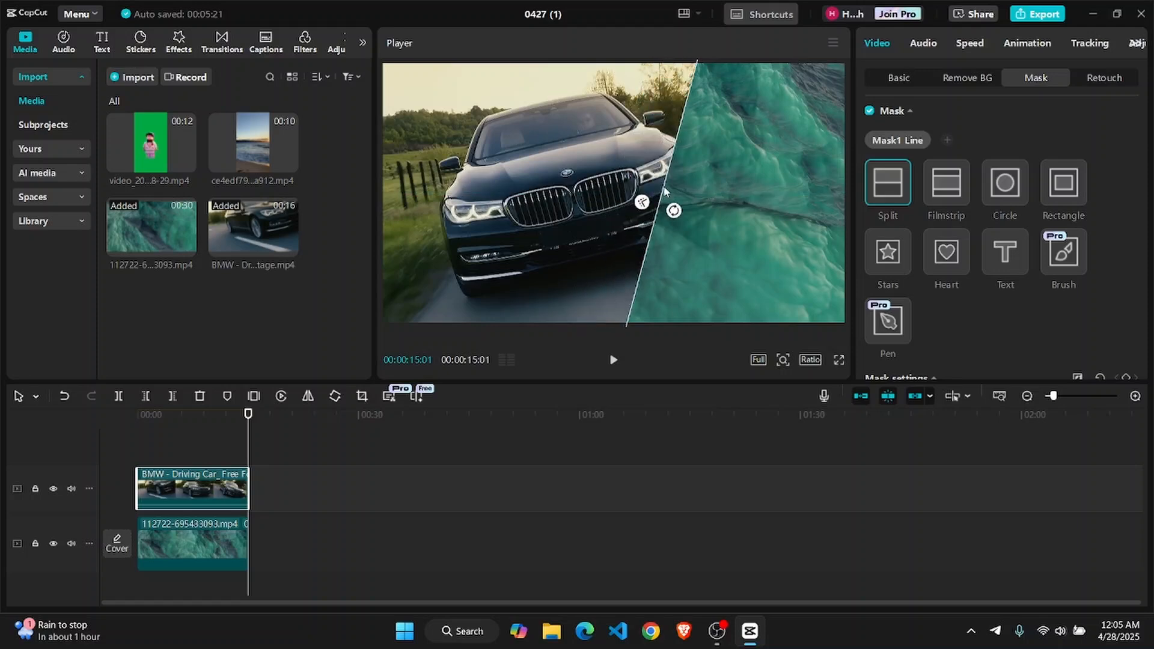
{"action": "left_click", "coordinate": [106, 453]}
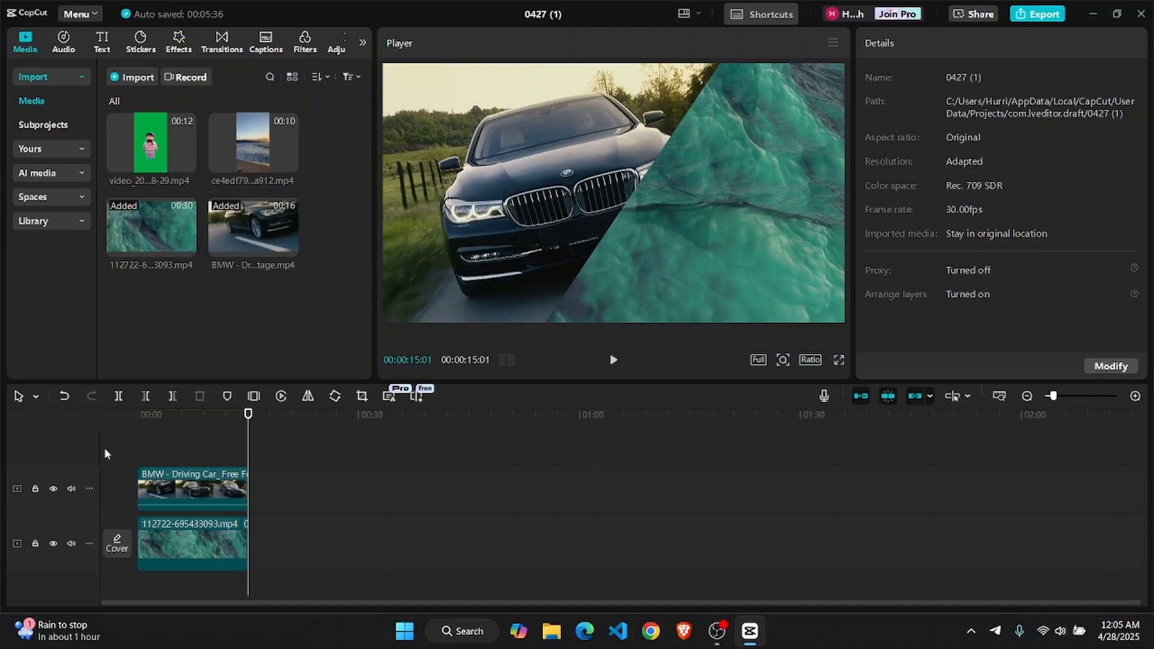